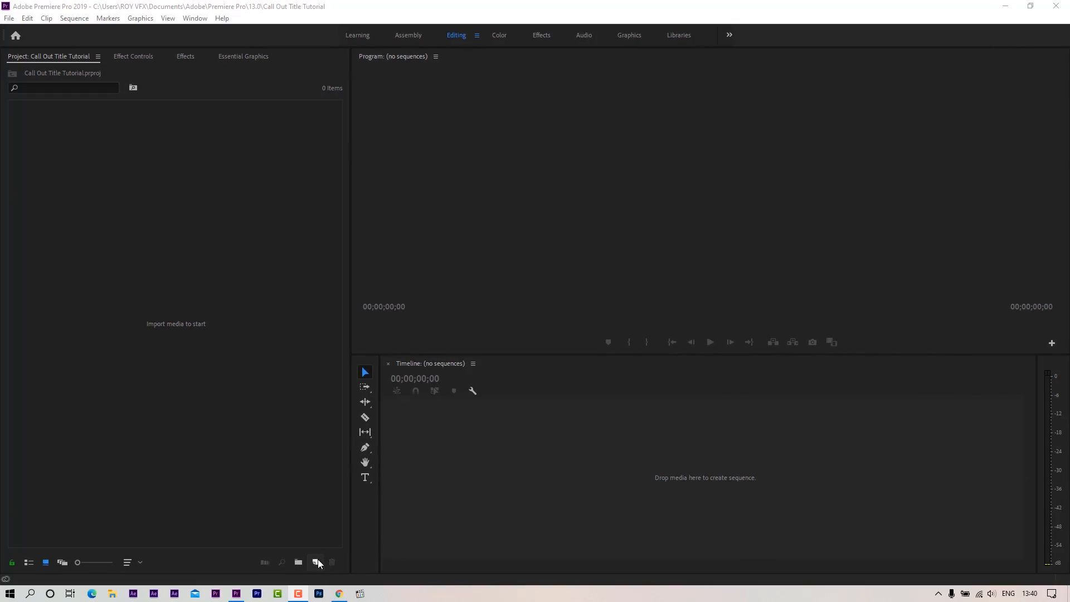
Step: Create a new ARRI 1080p 30 sequence named 'Call Out Title'
click(315, 561)
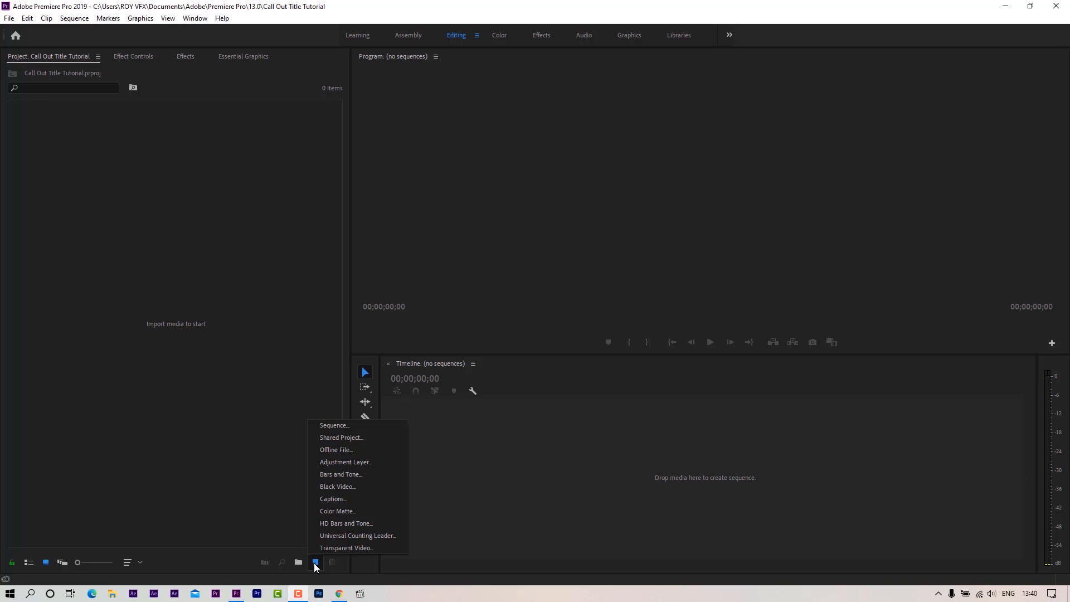
click(334, 425)
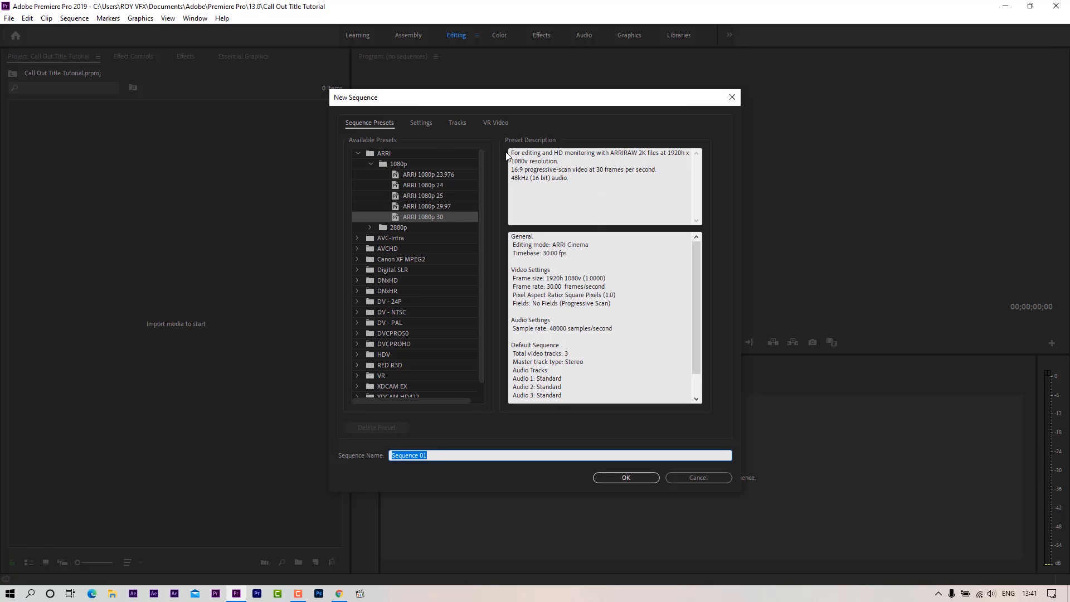
mouse_move(435, 455)
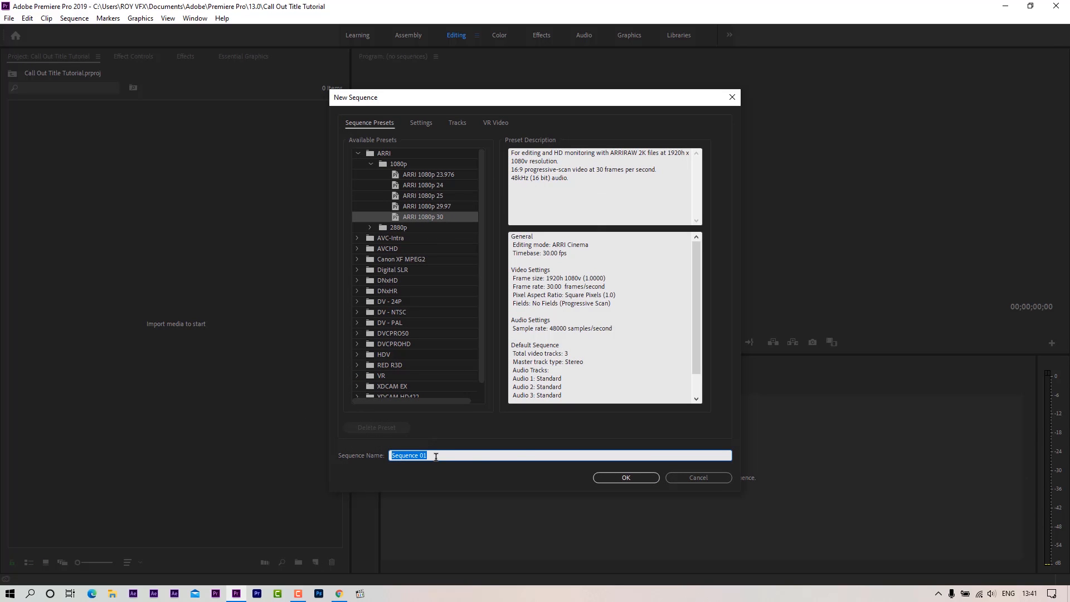
text(Call Out Title)
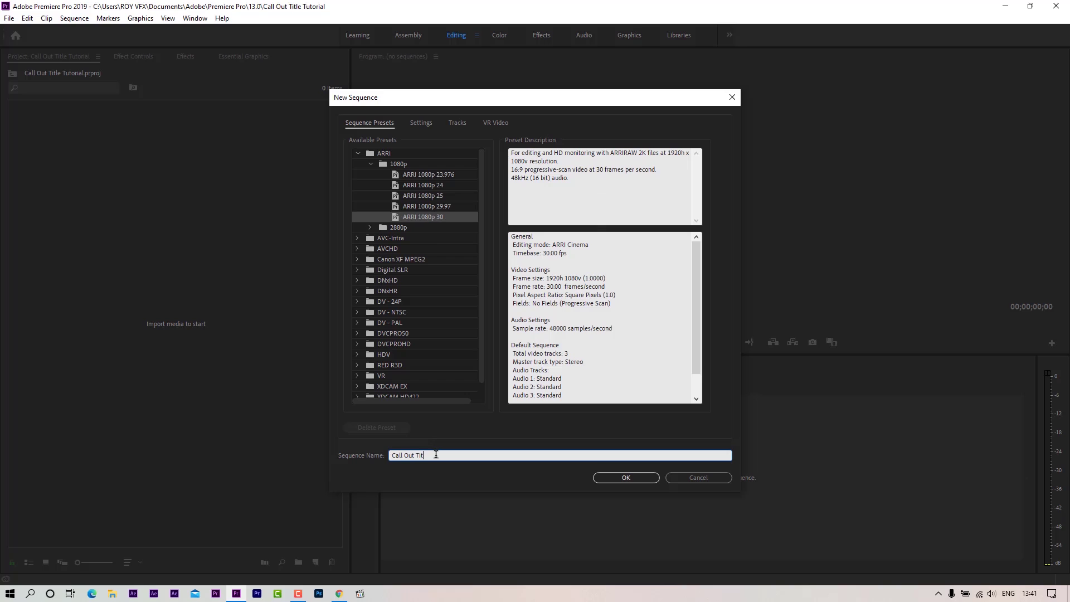
click(624, 477)
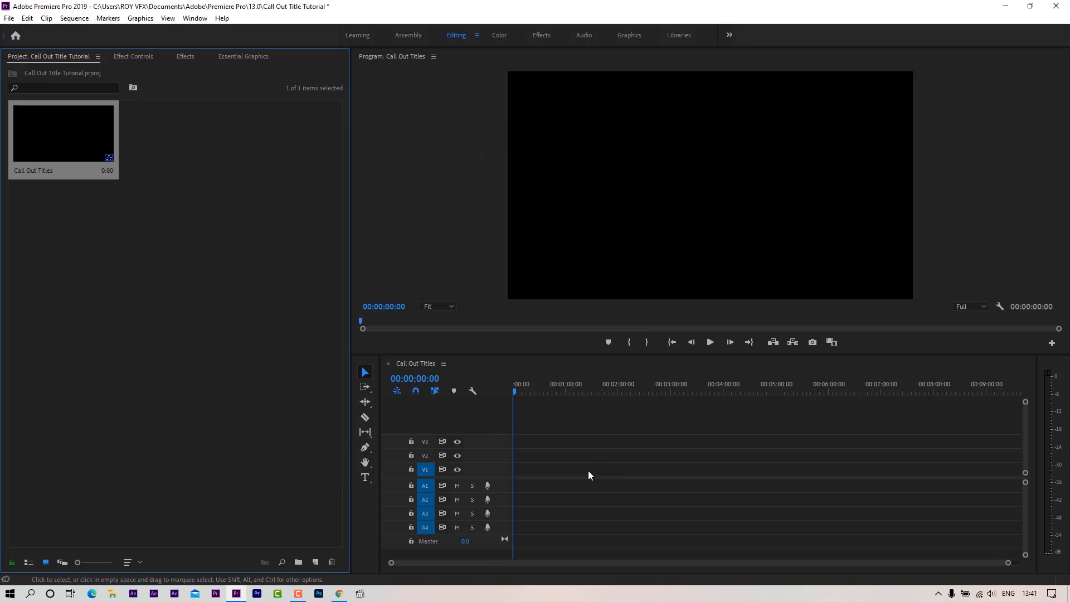
Step: Import the yellow game-controller photo to V1 and scale it to 53.5%
click(210, 302)
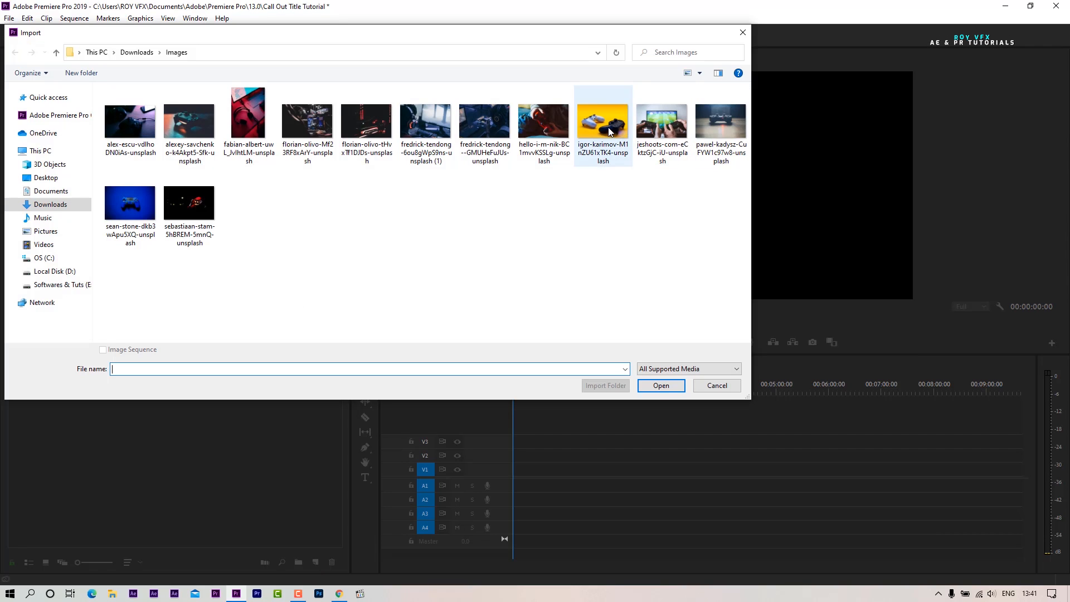
click(659, 385)
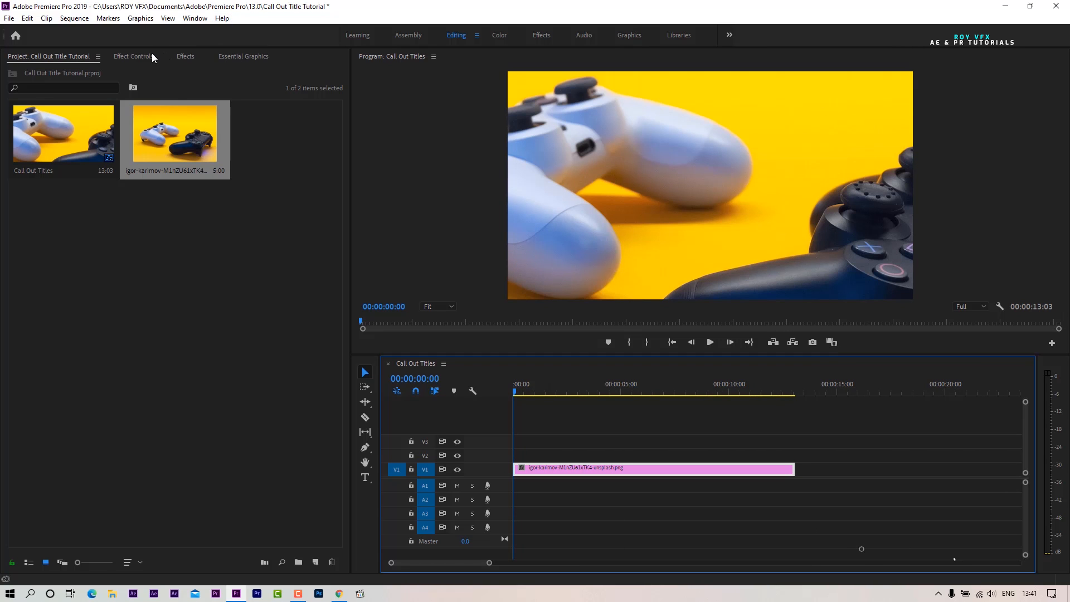
click(133, 56)
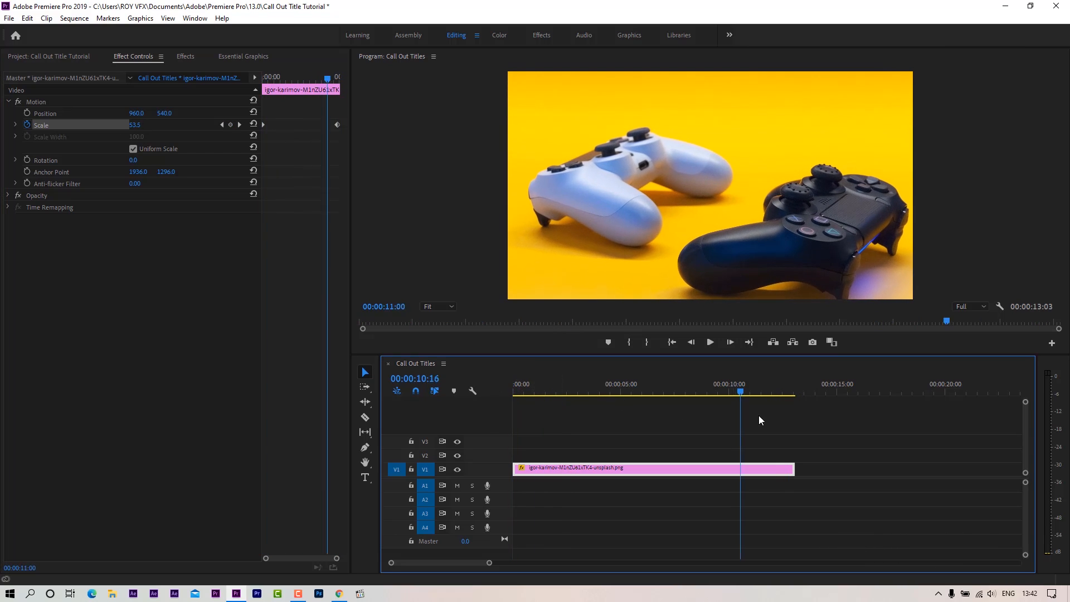
click(243, 56)
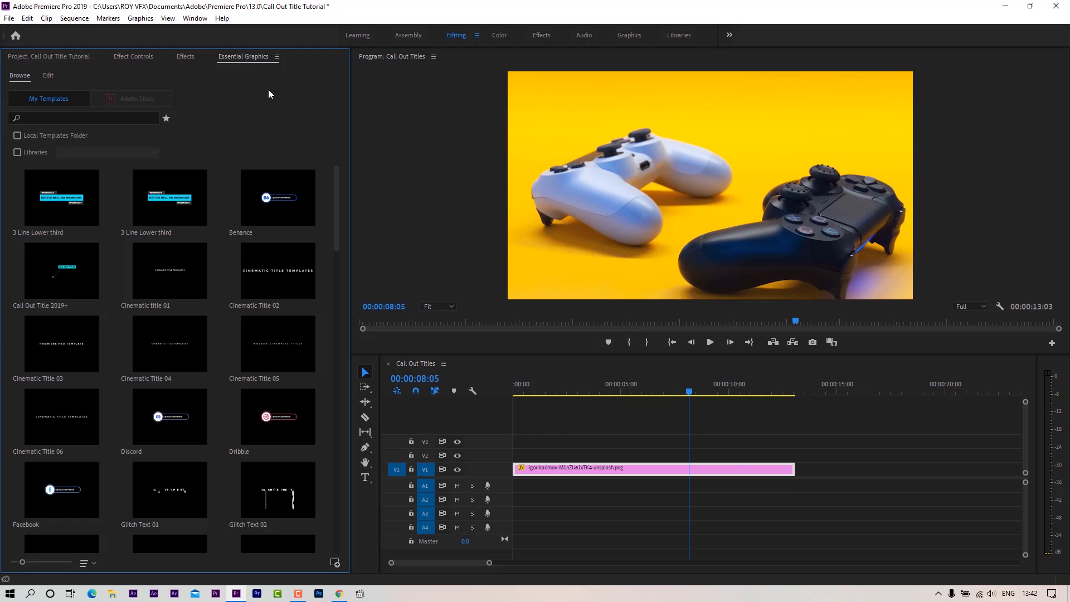
mouse_move(124, 299)
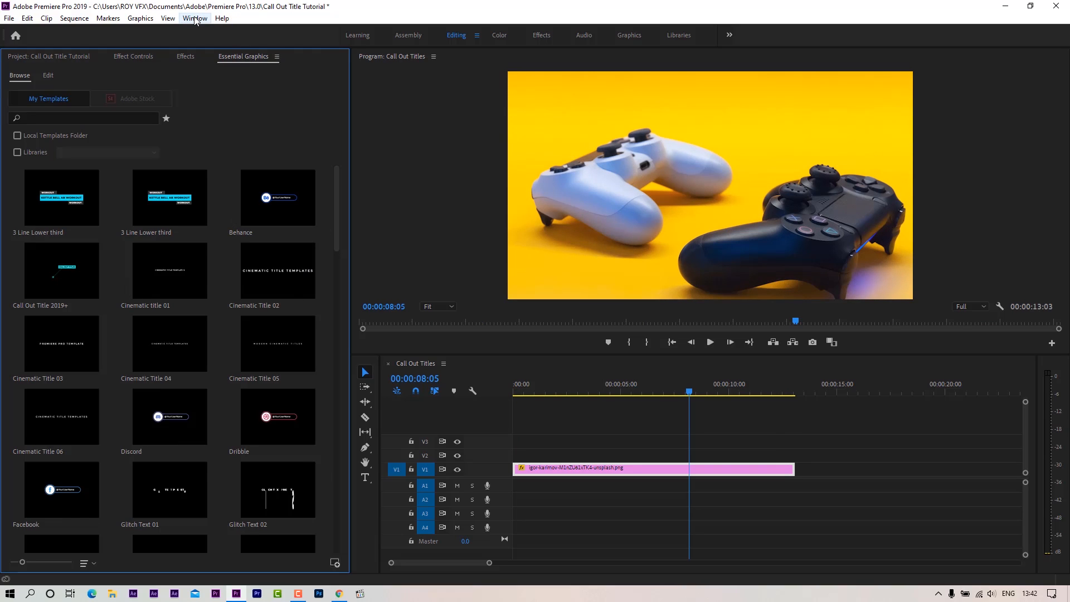
Step: Install the 'Call Out Title 2019 and above' template via Essential Graphics and place it on V2
click(195, 18)
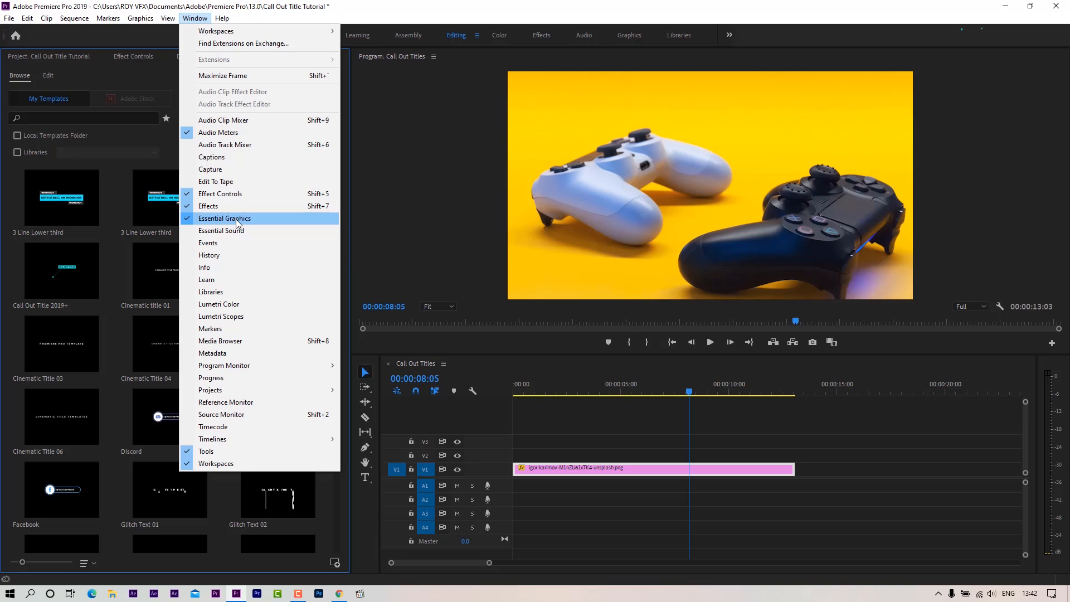
click(225, 218)
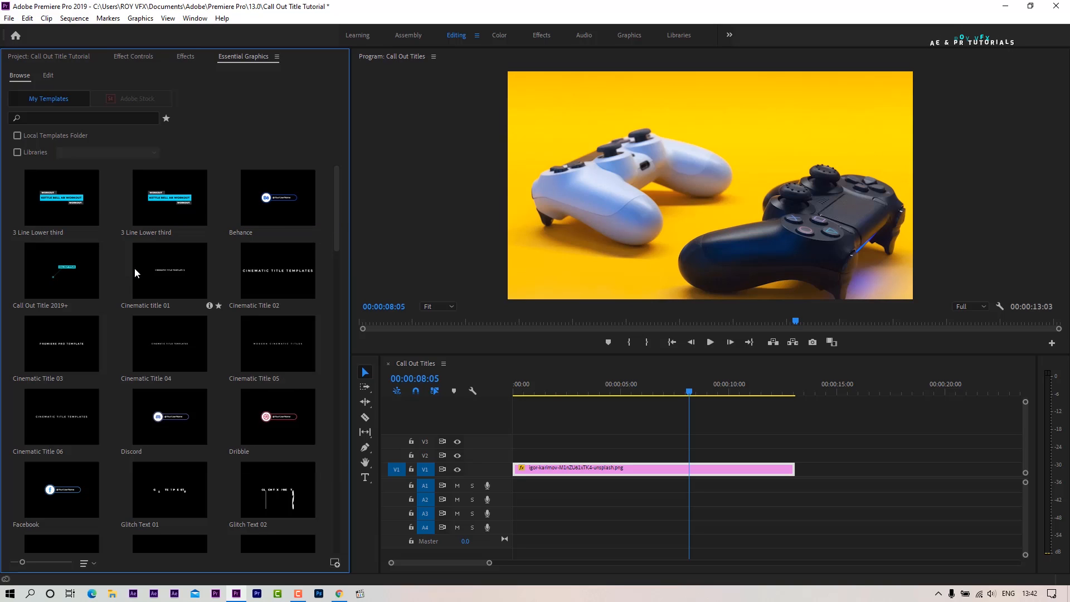
click(335, 562)
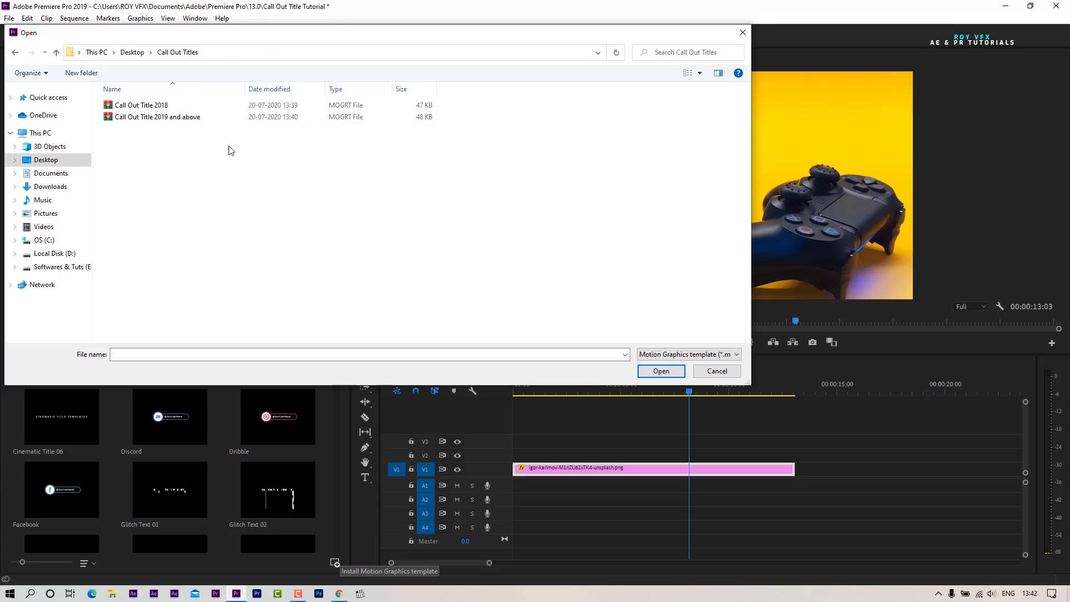
click(157, 116)
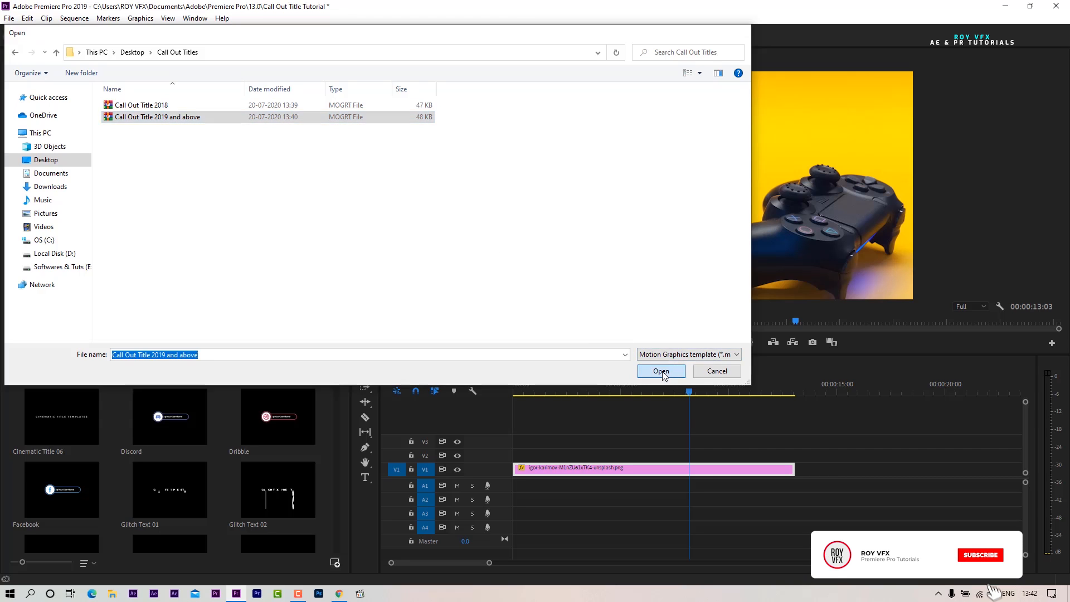
click(660, 371)
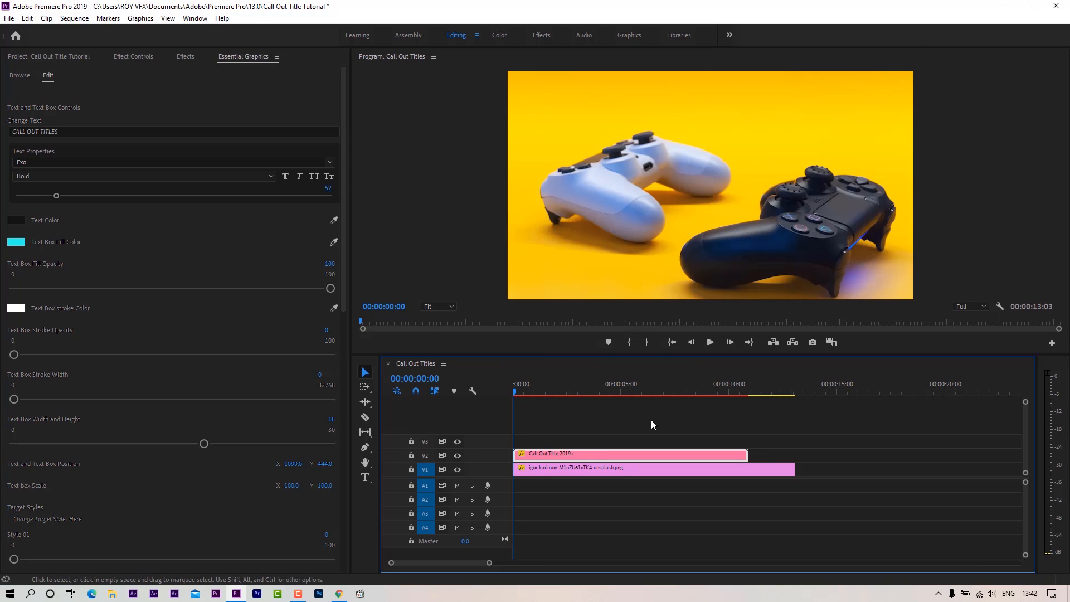
Step: Select the JOY STICK call-out and give it white text on a deep blue box fill
click(573, 392)
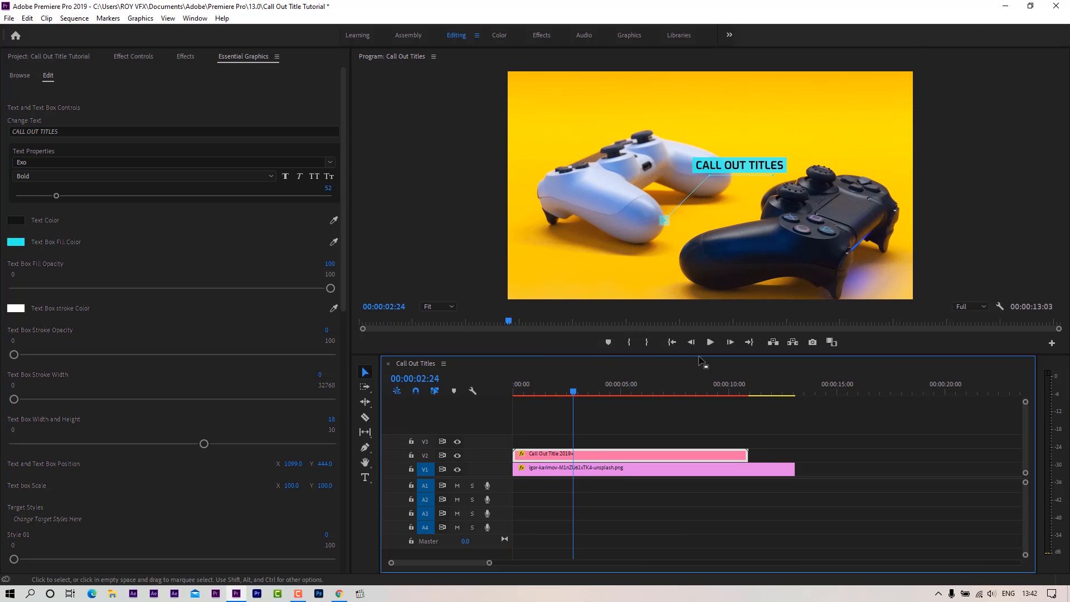
mouse_move(770, 215)
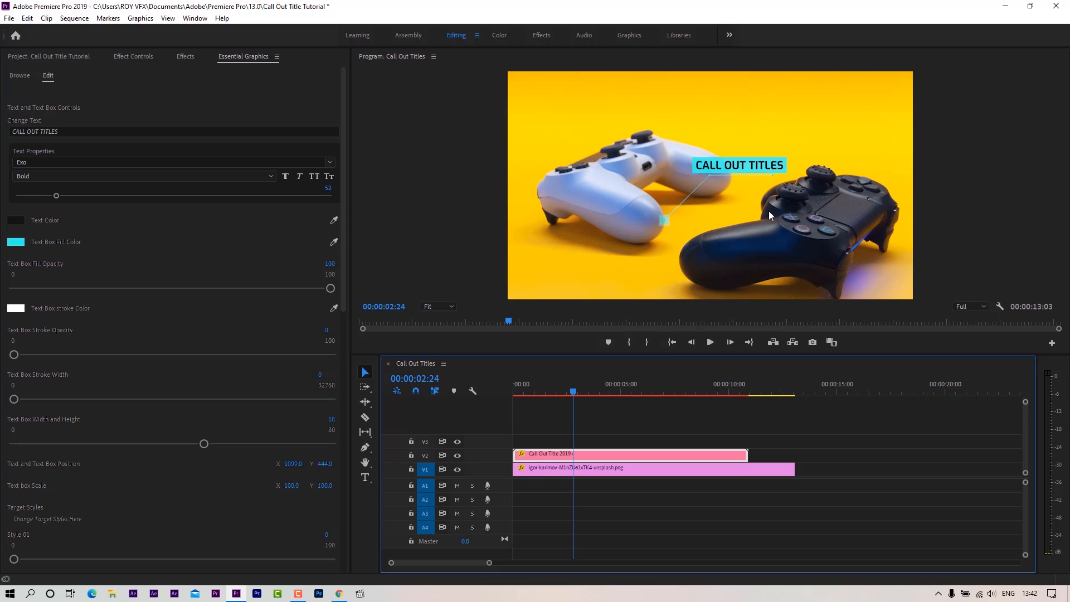
click(100, 131)
text(JOY STICK)
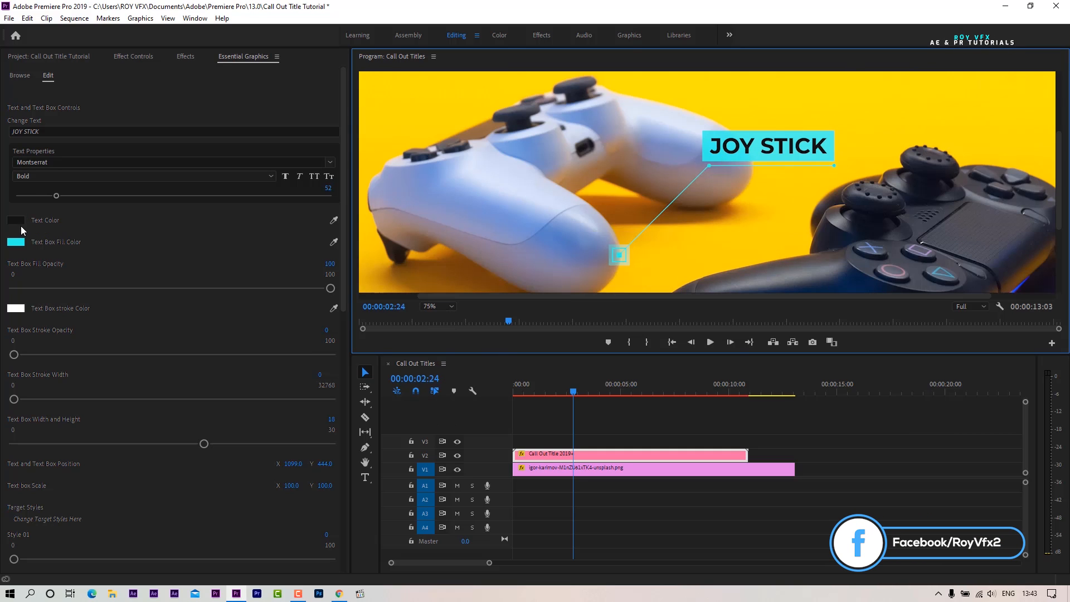
click(15, 219)
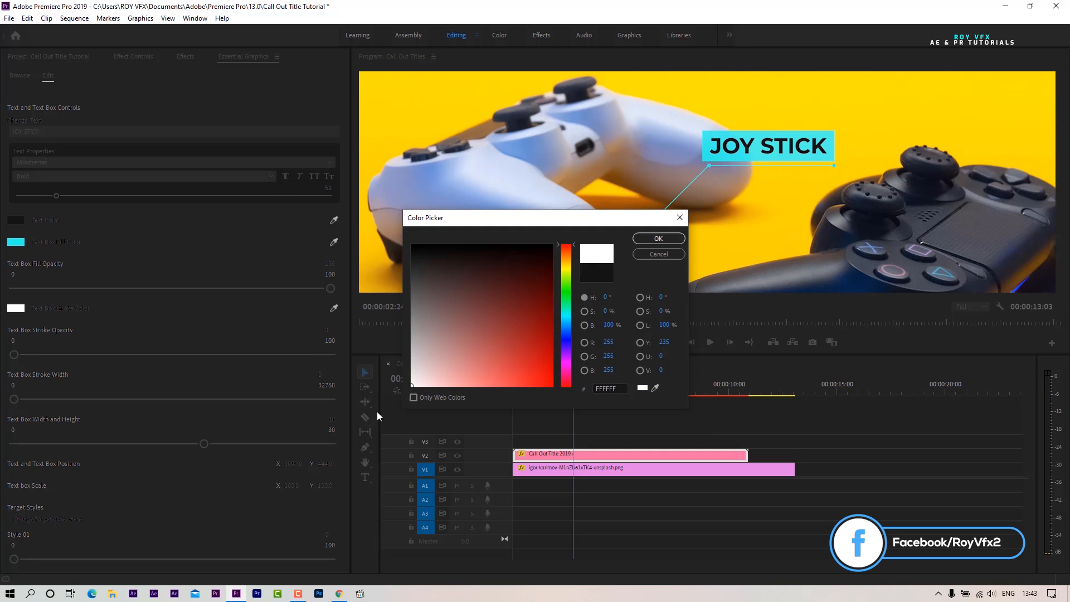
click(657, 238)
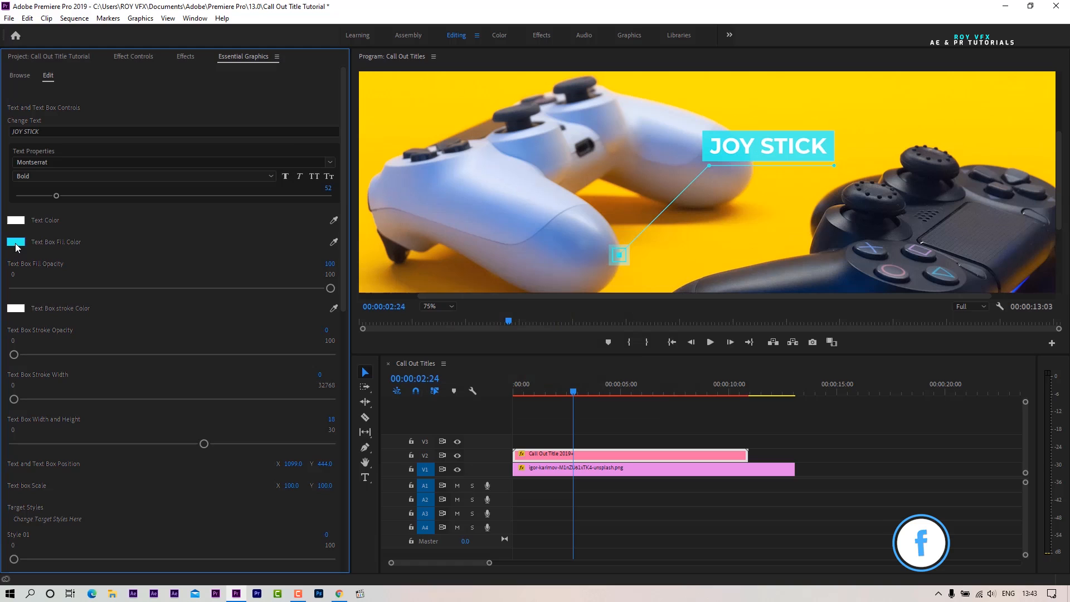
click(16, 241)
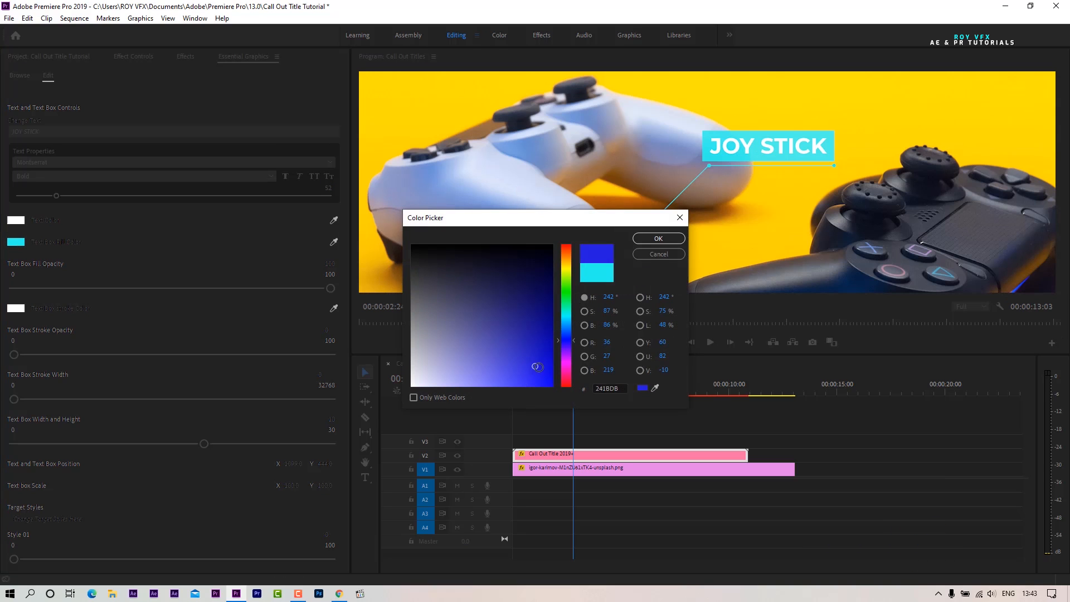
click(658, 238)
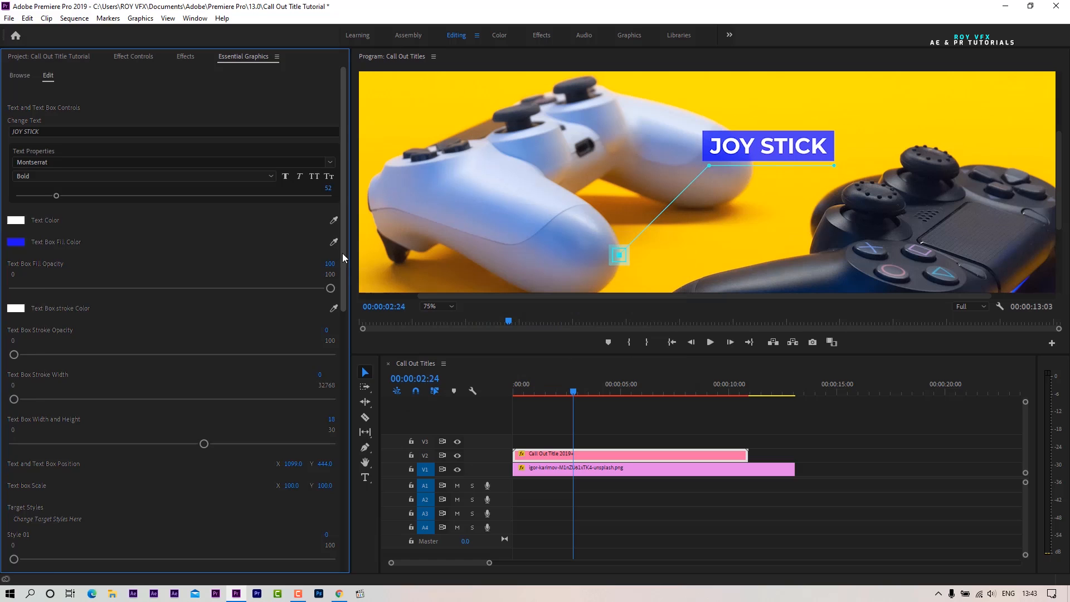
Step: Set fill opacity 0, a 3-width blue stroke, padding 14, and Position X 1116
scroll(down, 3)
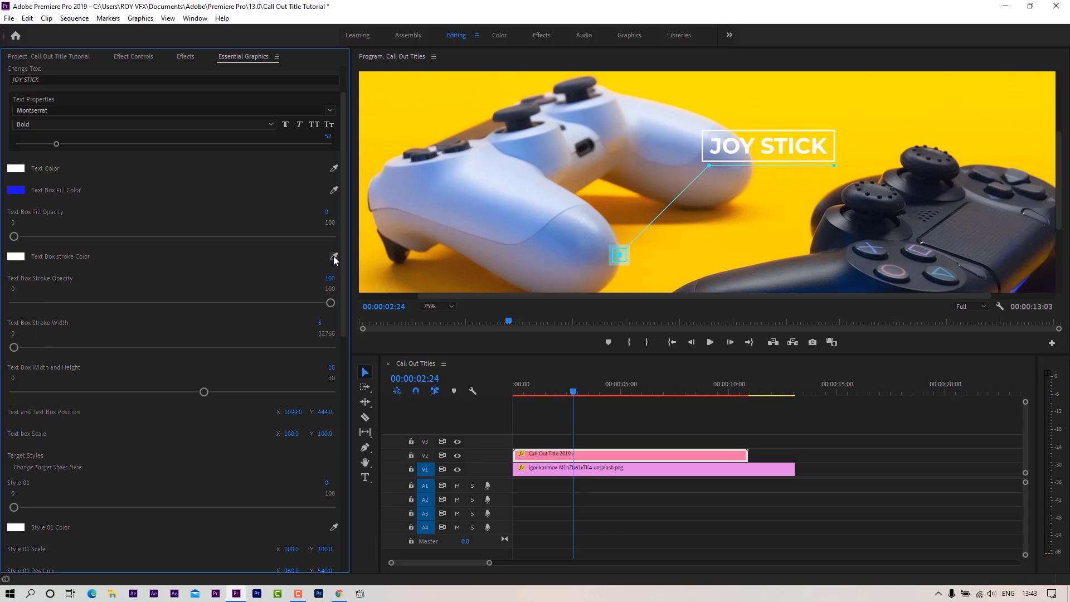
click(334, 257)
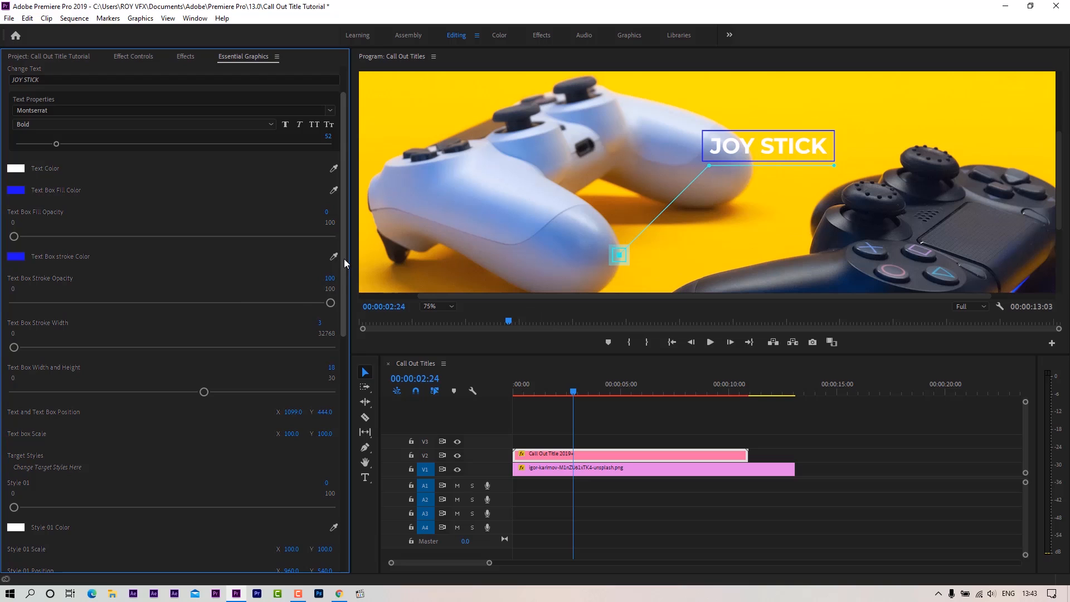
scroll(down, 3)
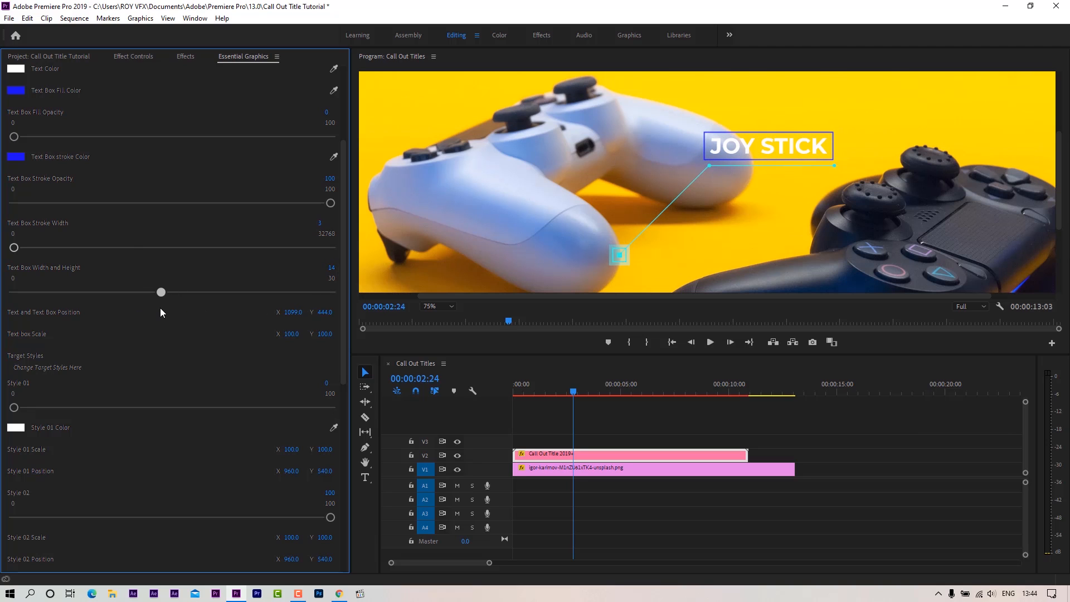
scroll(down, 3)
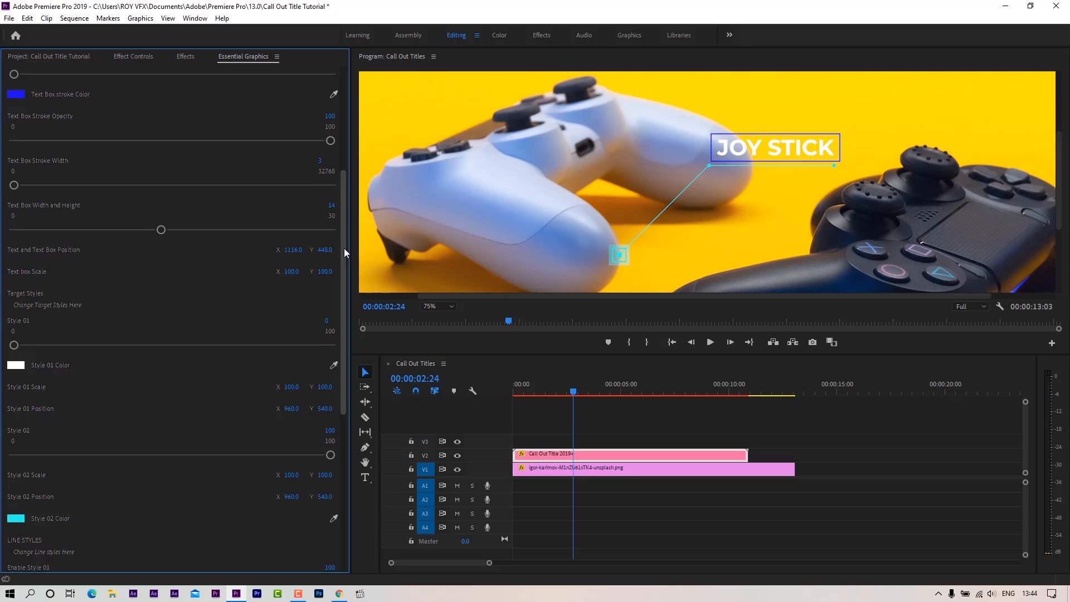
Step: Switch the target to a blue ring scaled to 124 on a vertical line below the box
scroll(down, 3)
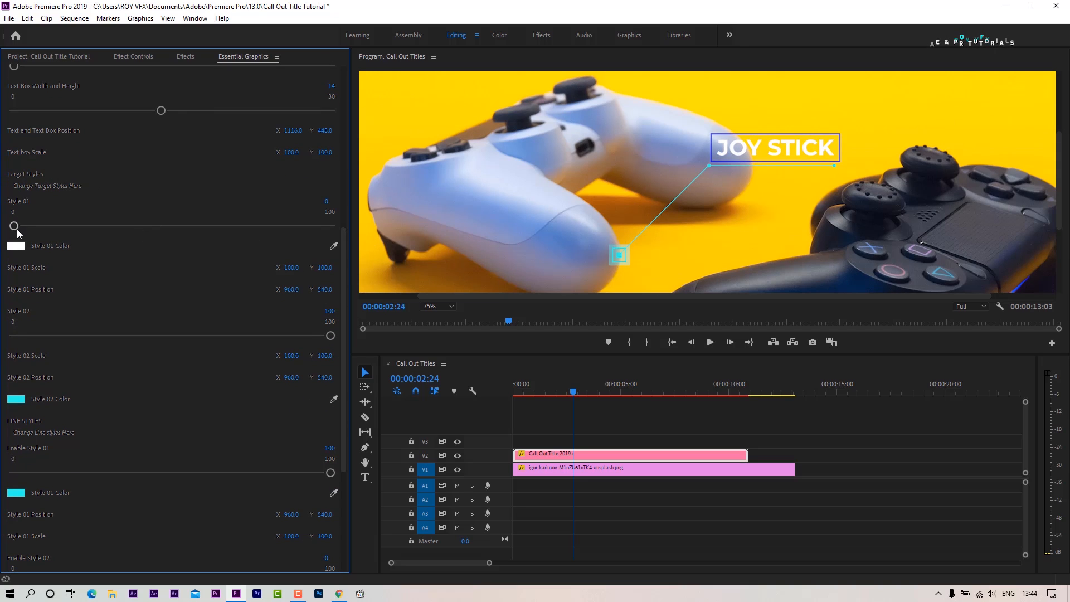
drag(13, 226, 330, 226)
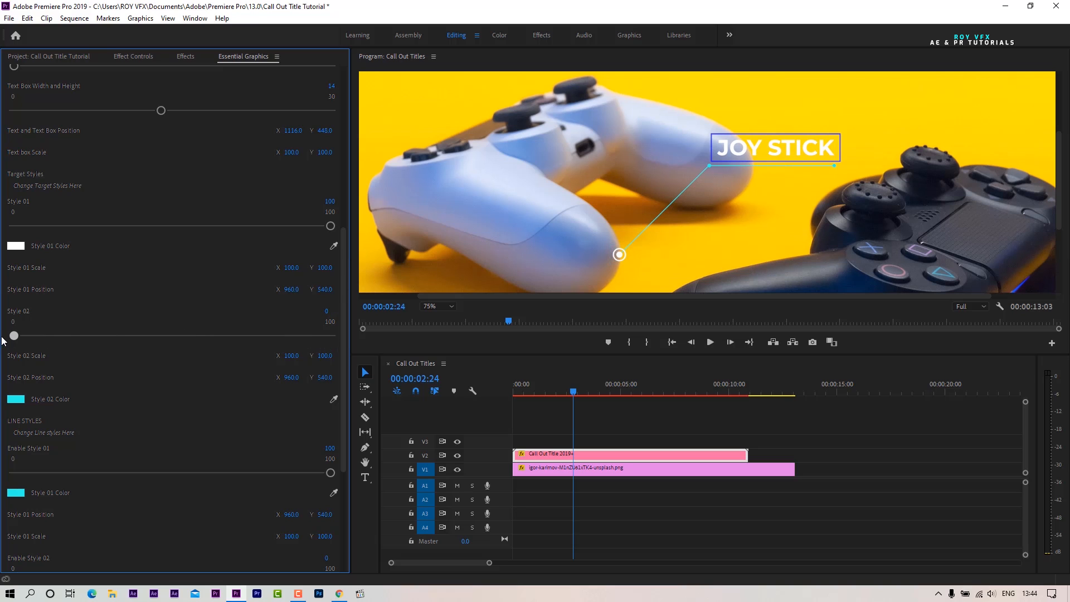
scroll(up, 3)
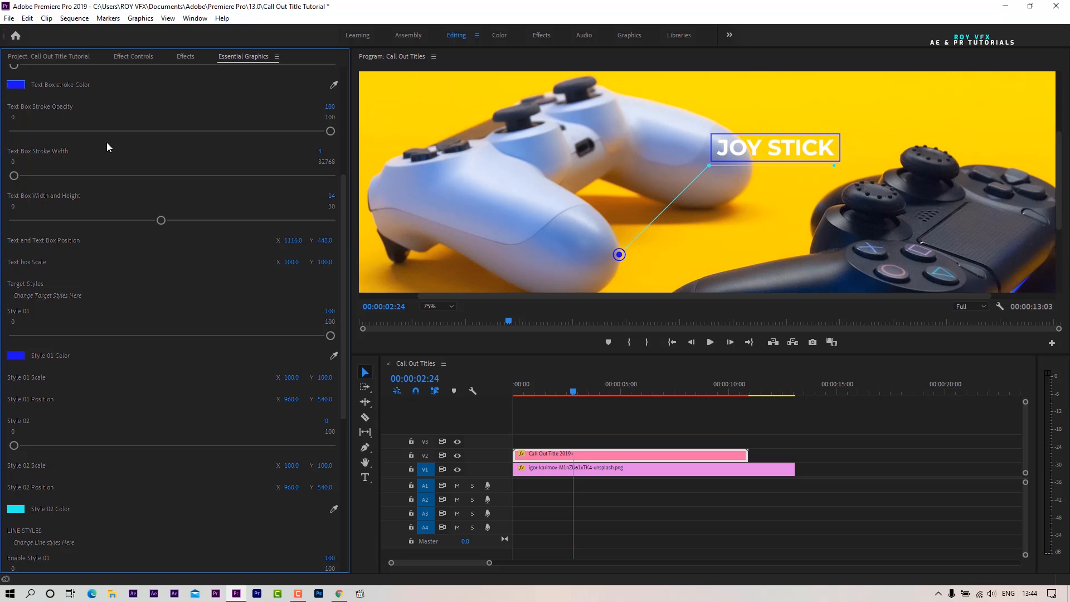
scroll(down, 3)
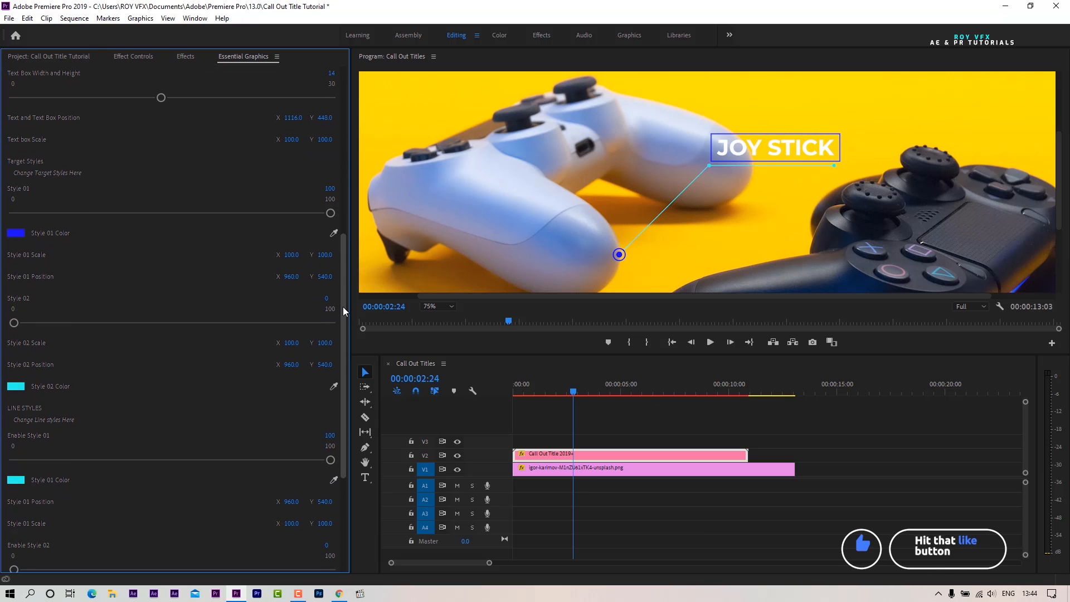
mouse_move(303, 270)
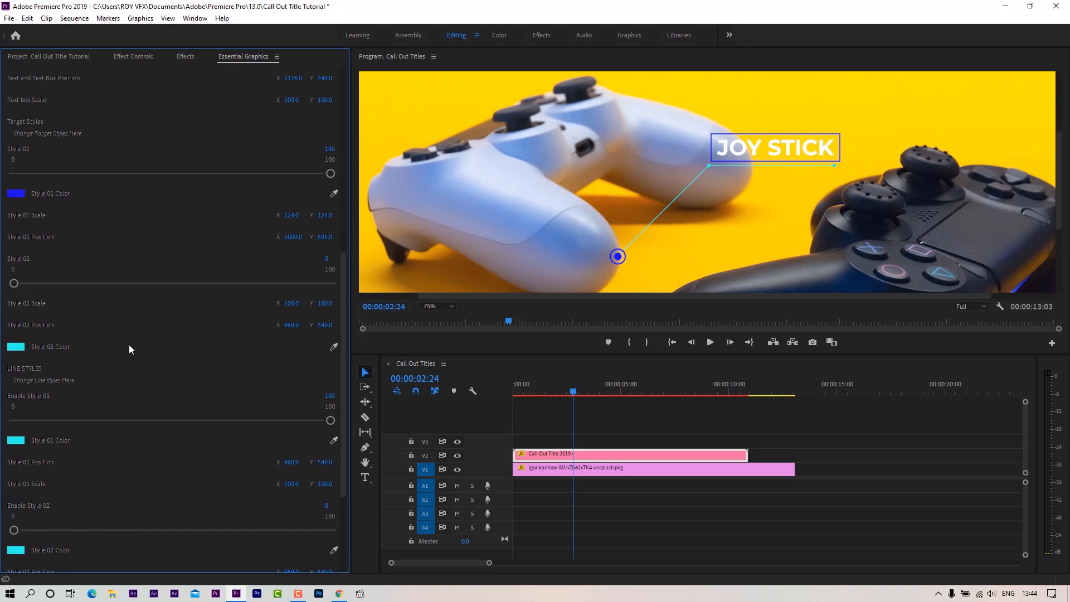
mouse_move(344, 350)
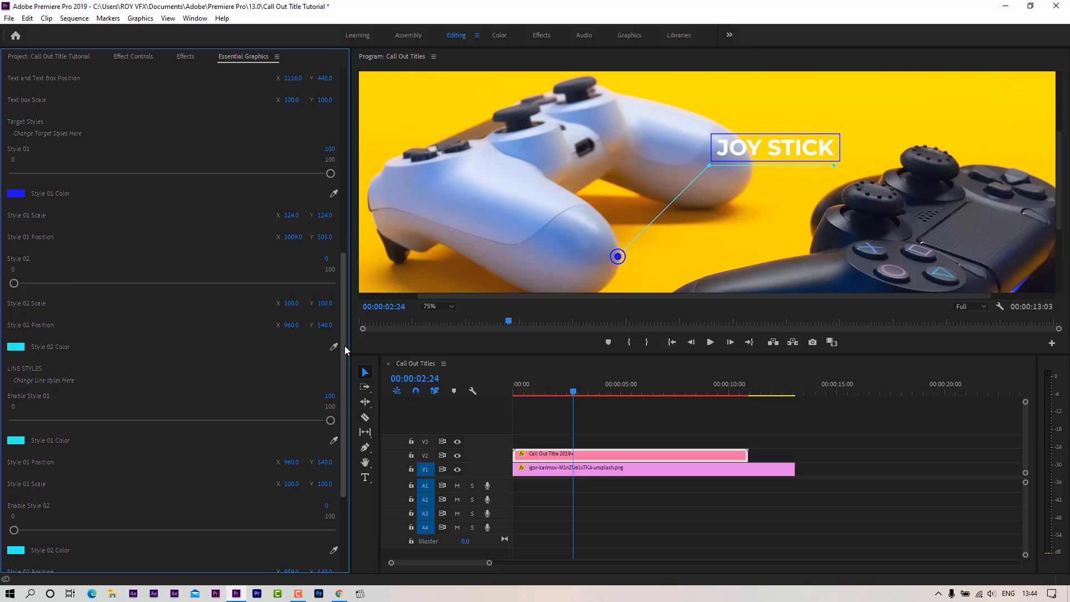
scroll(down, 3)
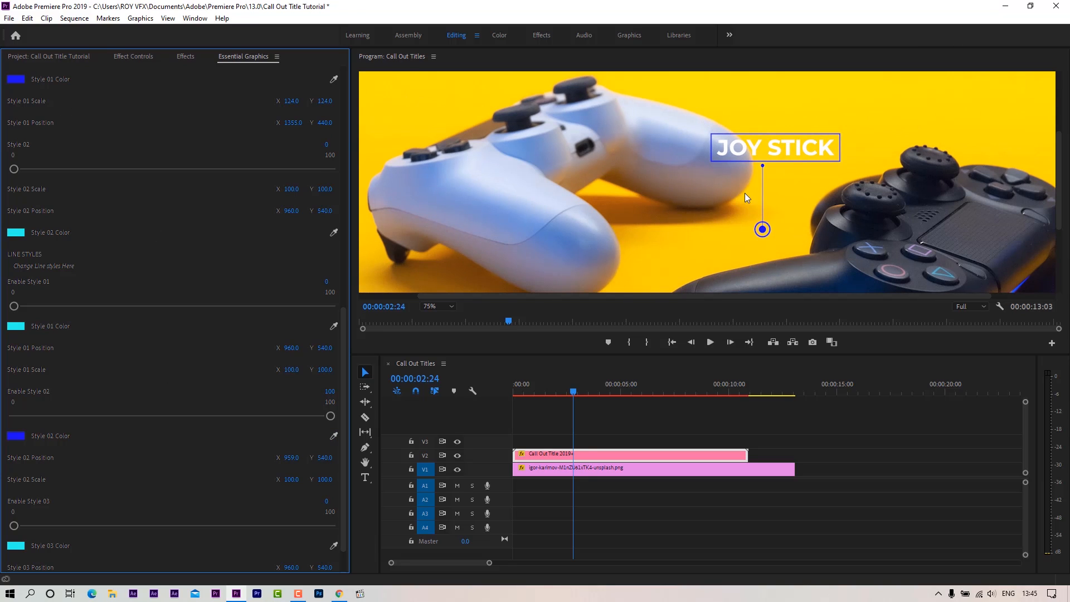
scroll(up, 3)
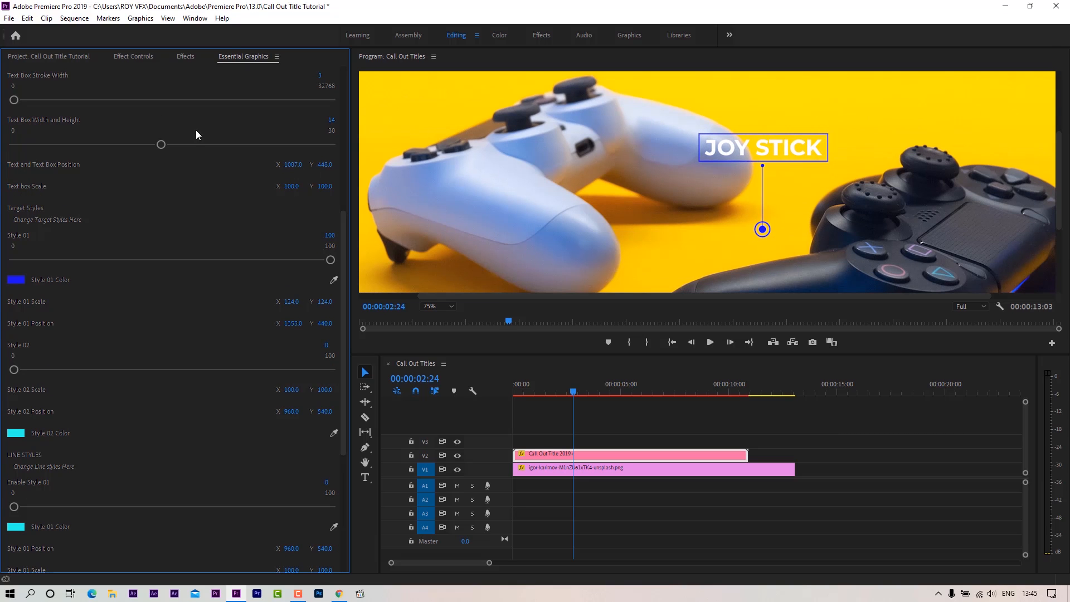
Step: Reset the title's Position, trim the title clip at 6:03, and Alt-drag a copy after it
click(133, 56)
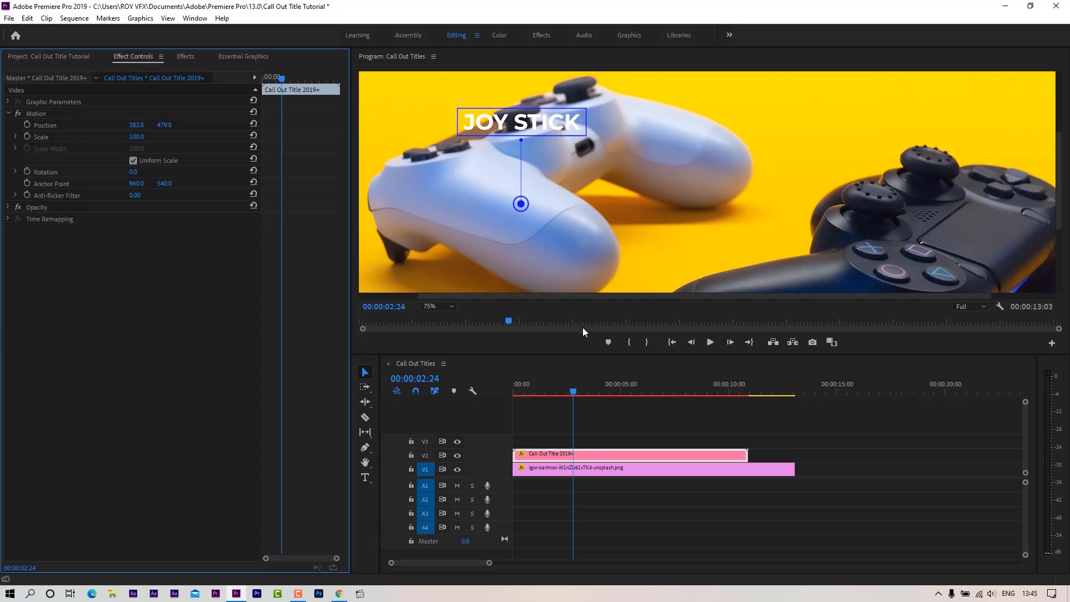
click(437, 306)
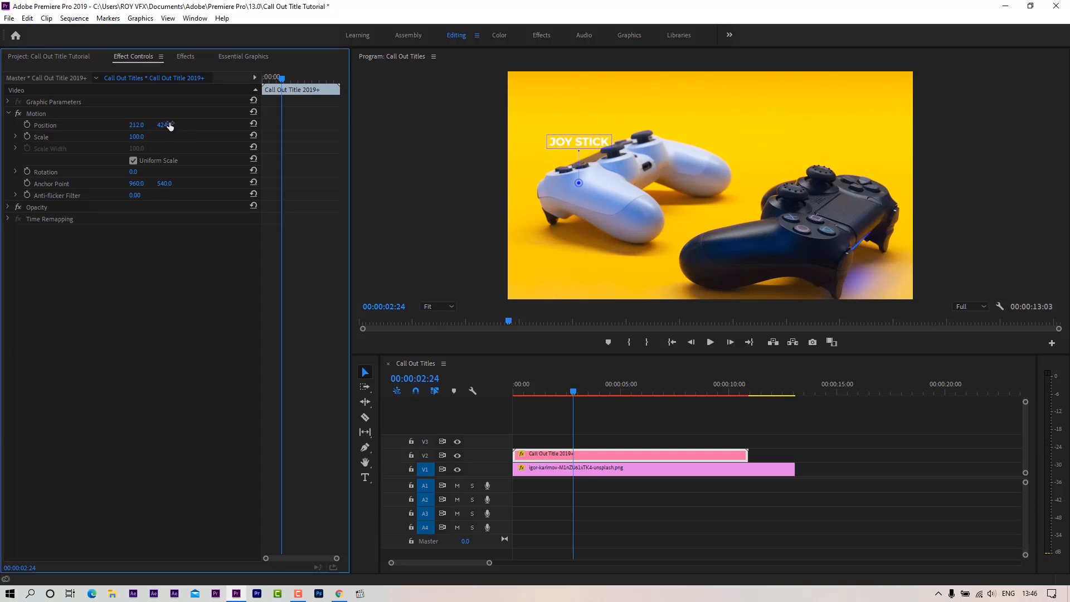
click(243, 55)
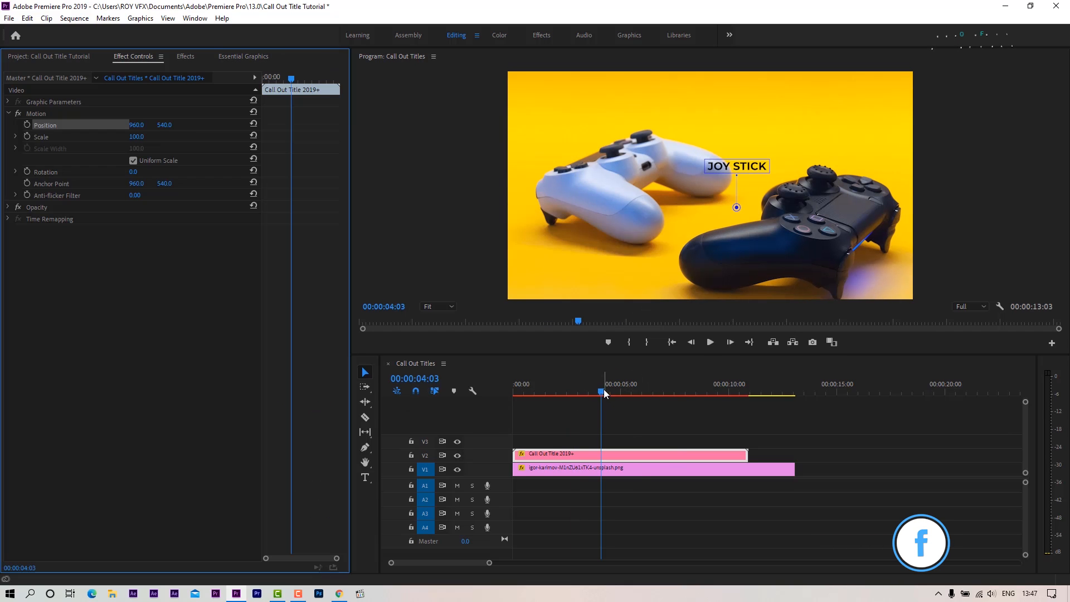
click(571, 392)
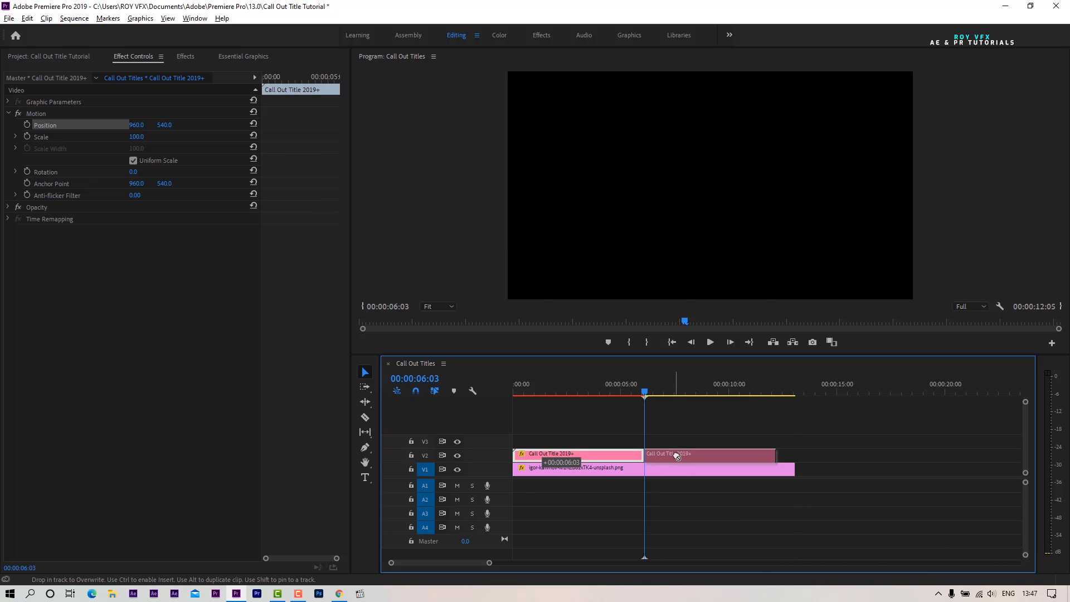
Step: Reverse the second title copy's speed and nest both clips into Nested Sequence 01
right_click(676, 454)
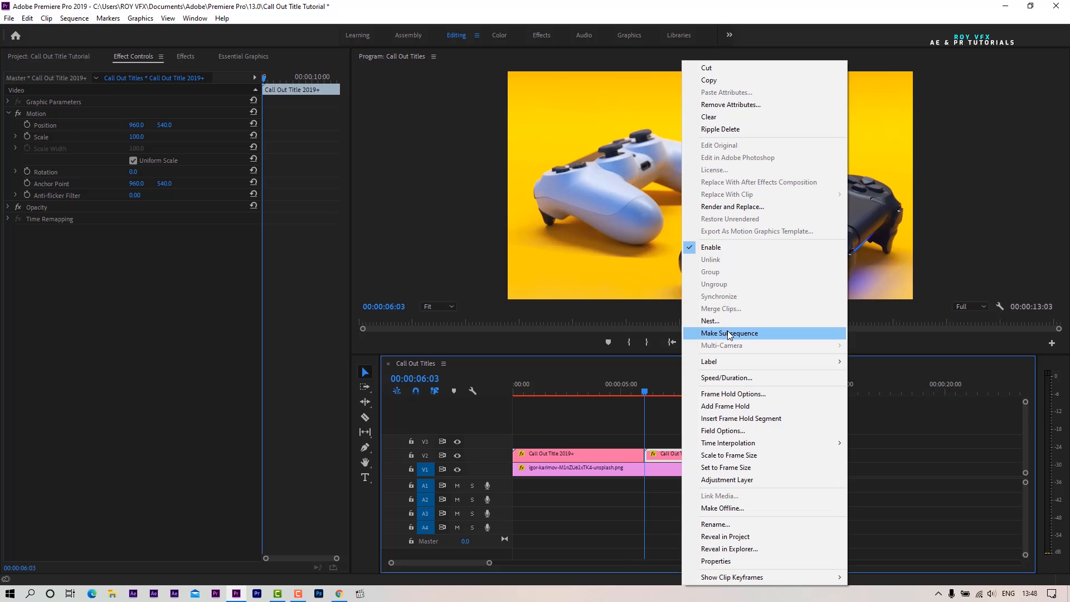
click(726, 377)
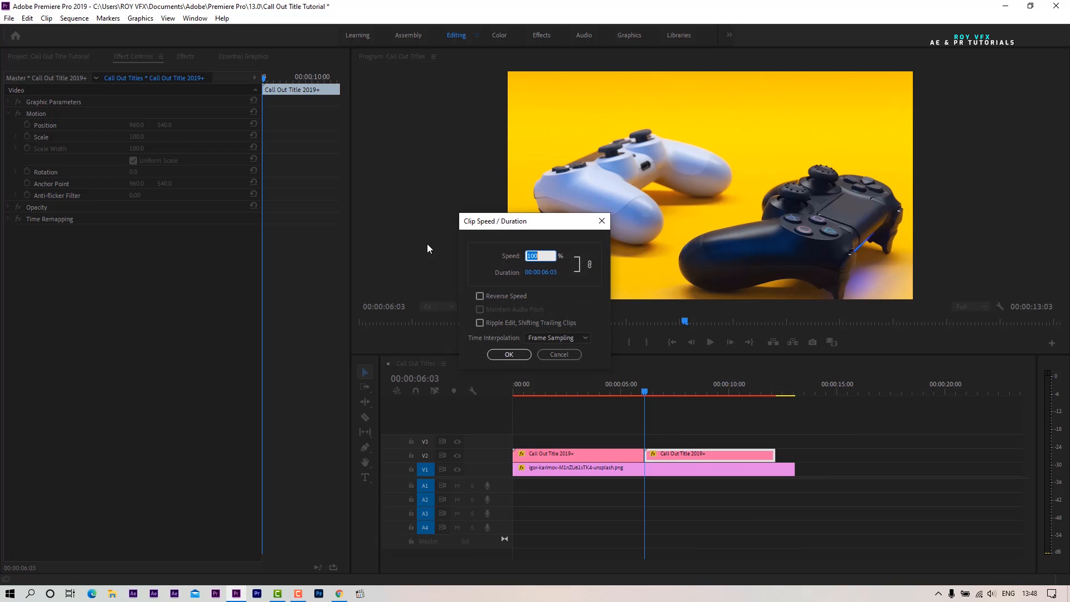
click(480, 296)
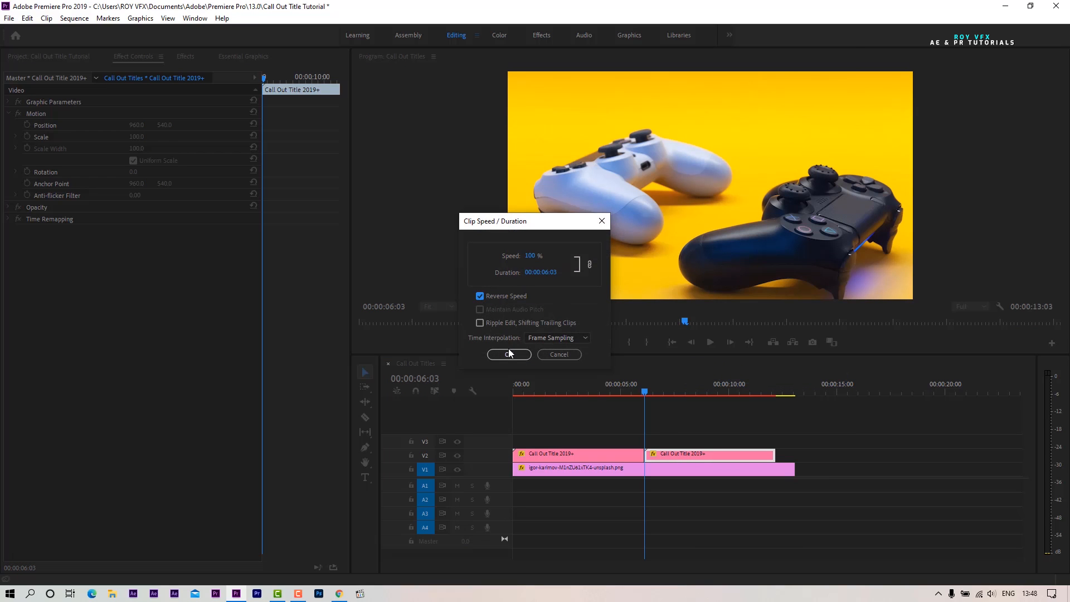
click(508, 354)
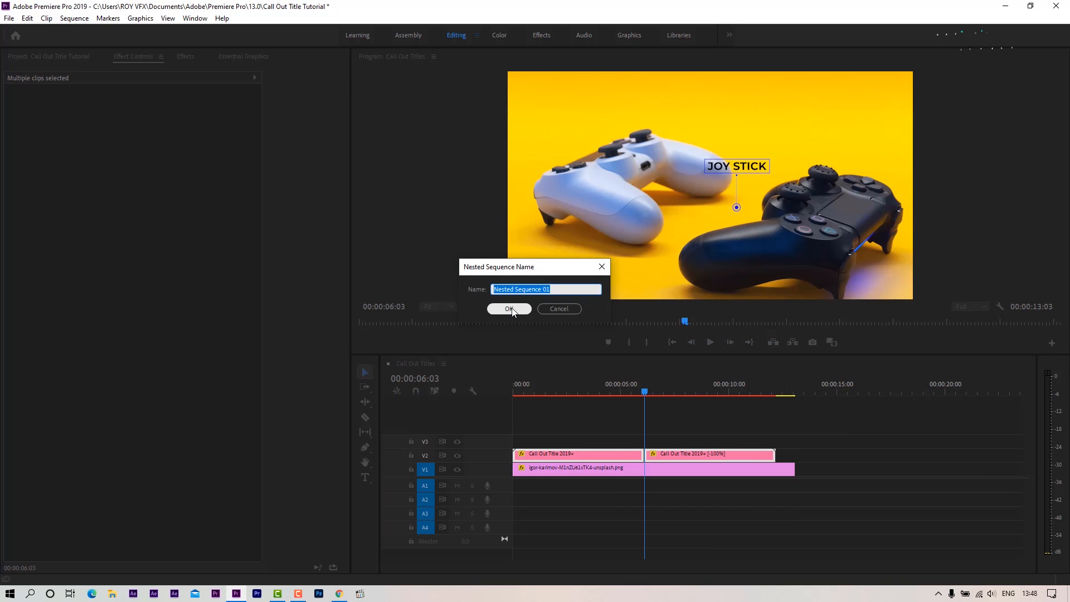
click(509, 309)
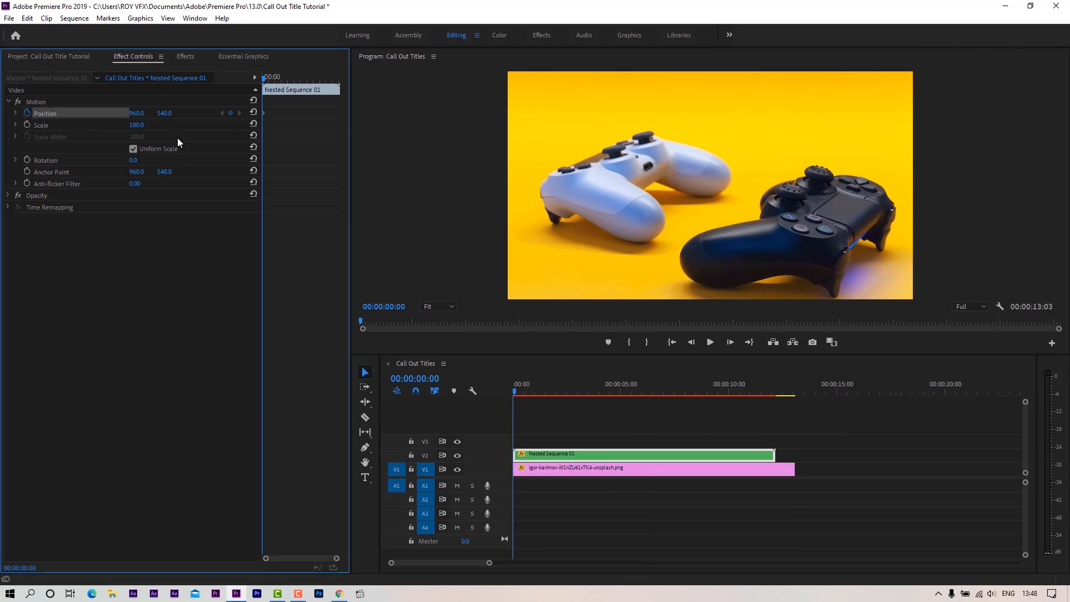